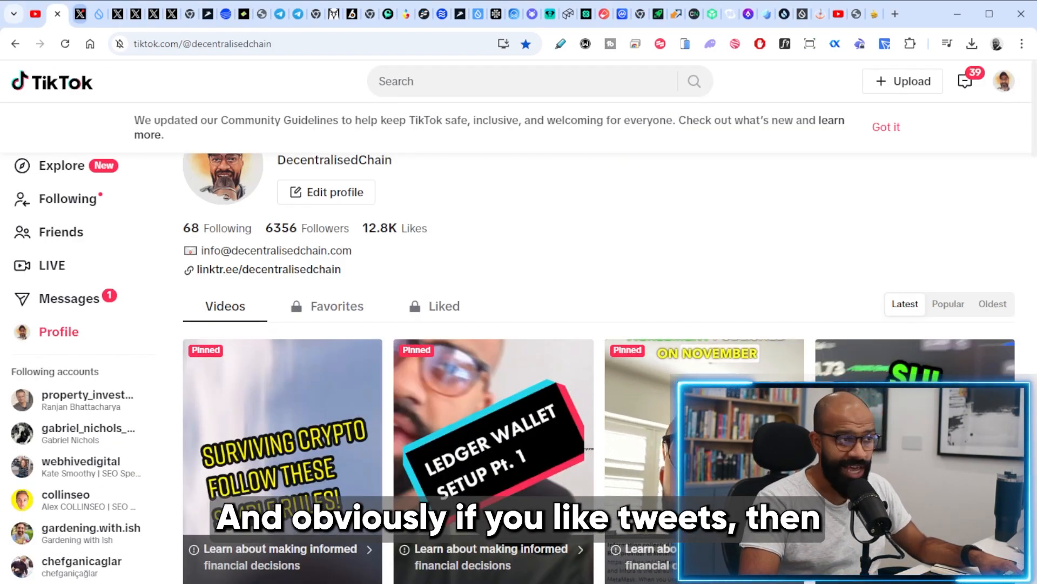
Leave the DecentralisedChain TikTok profile so the sui.io homepage is shown
click(54, 13)
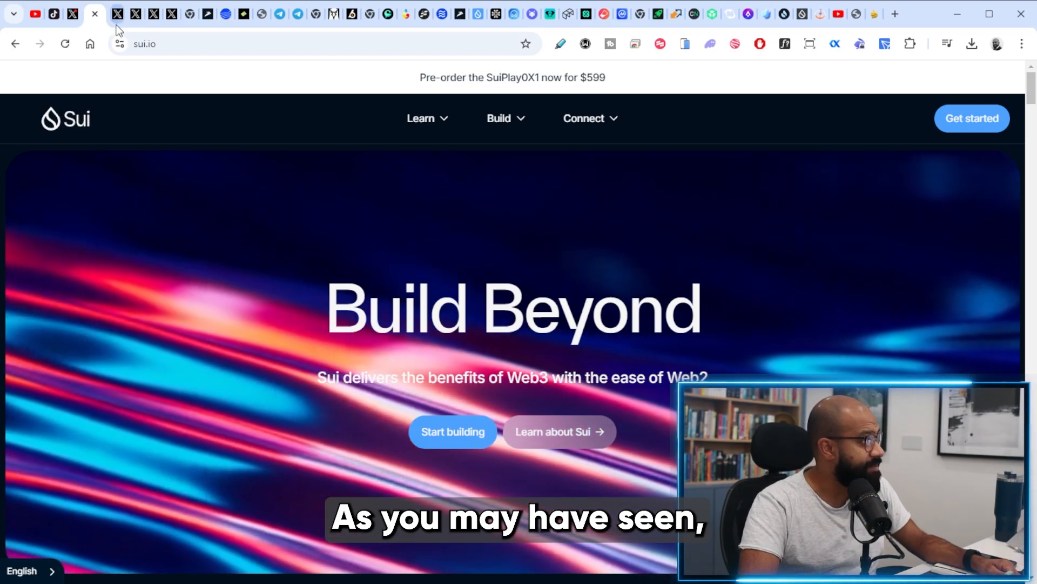
click(113, 14)
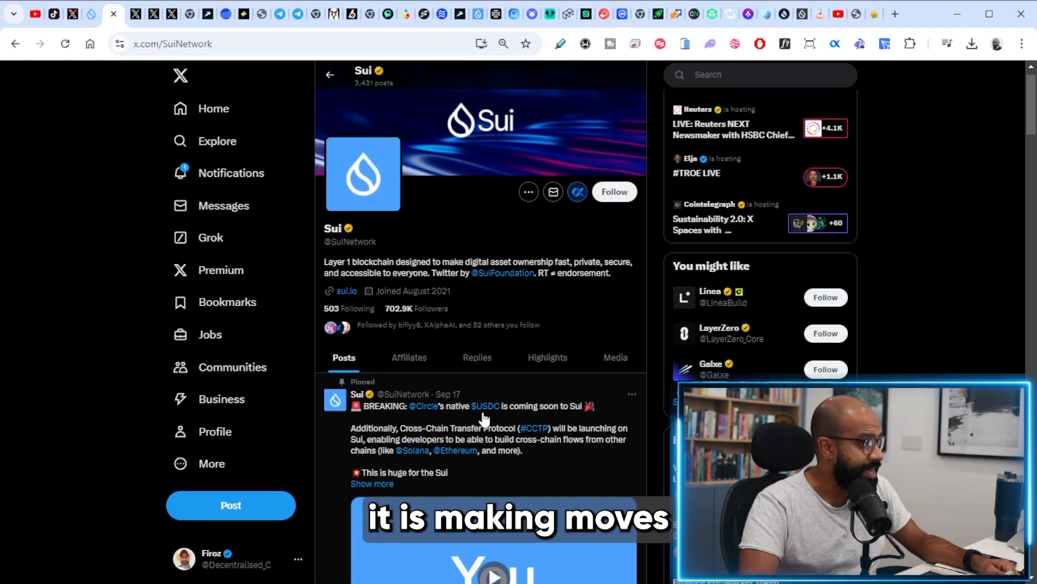
scroll(down, 3)
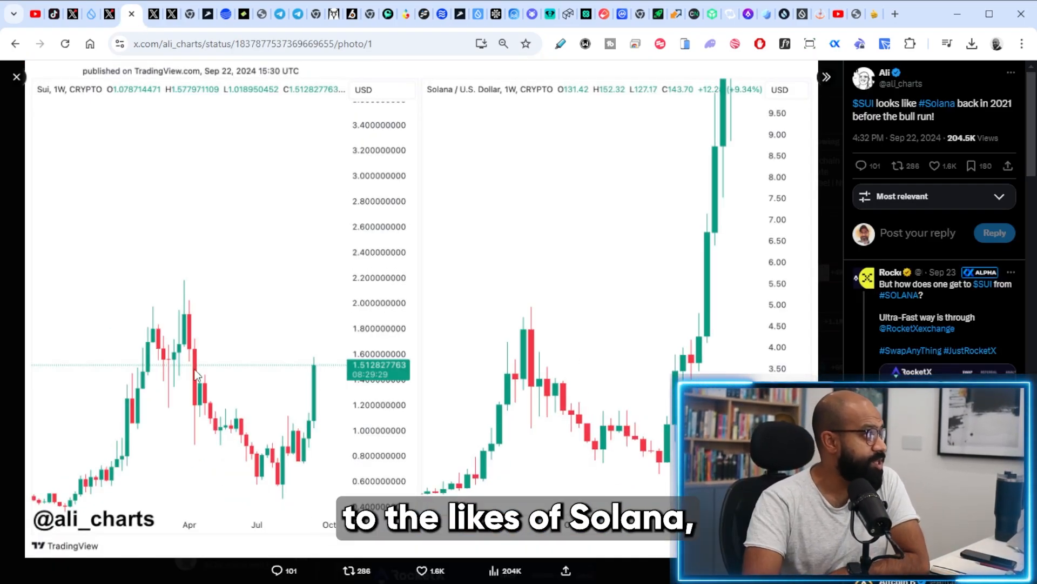
mouse_move(306, 368)
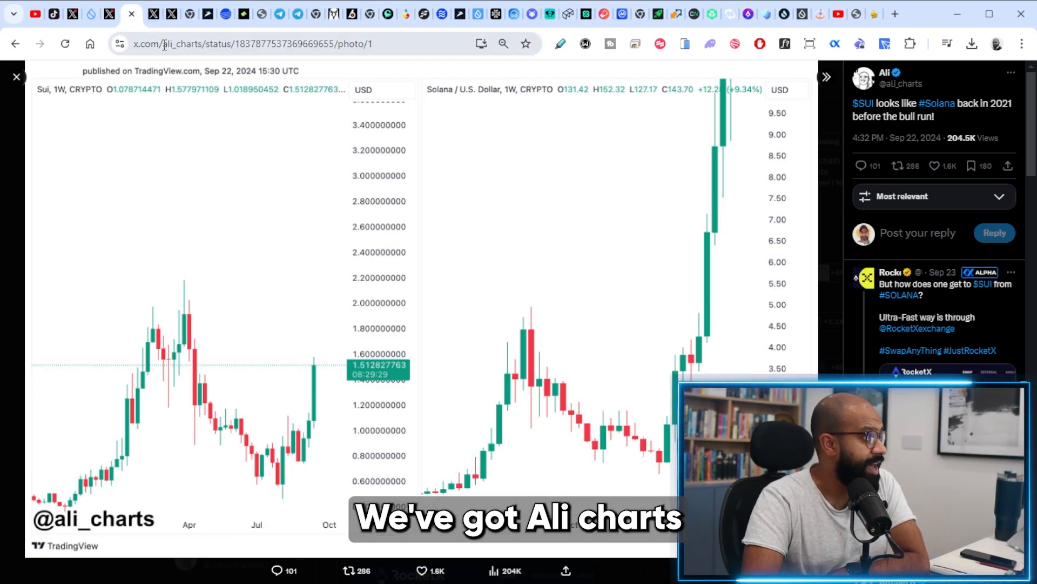
mouse_move(143, 31)
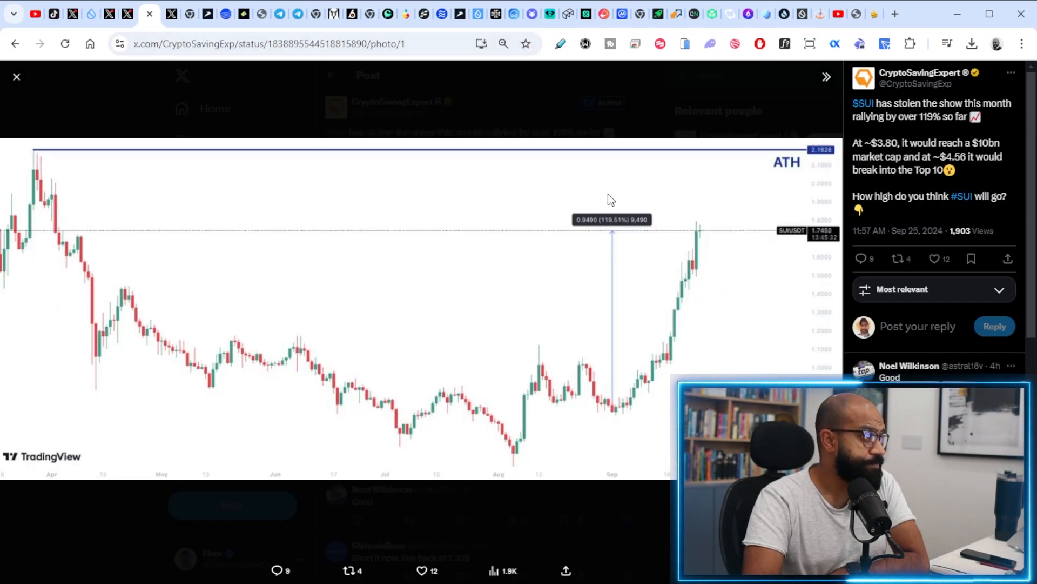
mouse_move(649, 248)
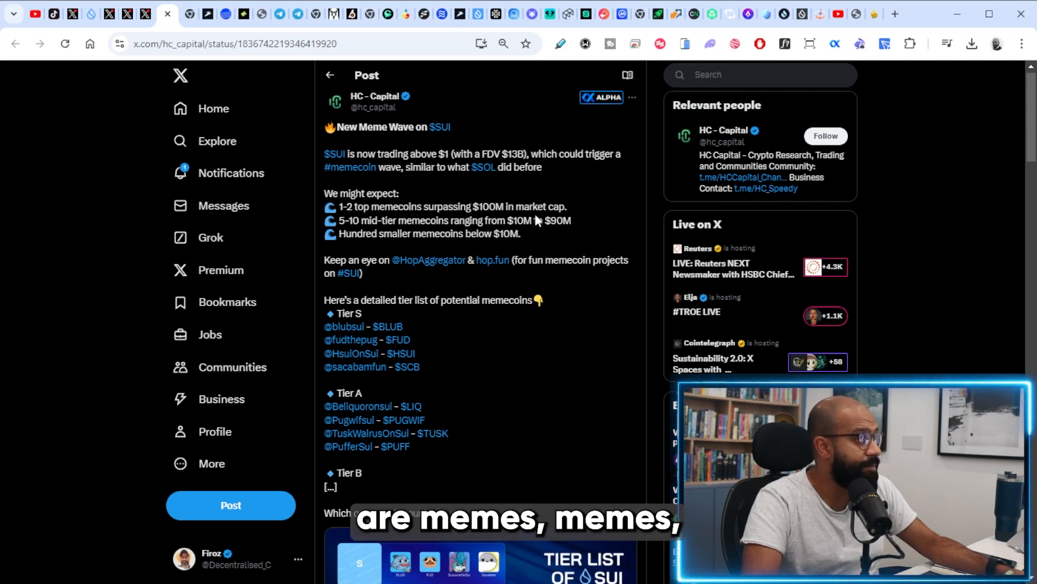
mouse_move(533, 281)
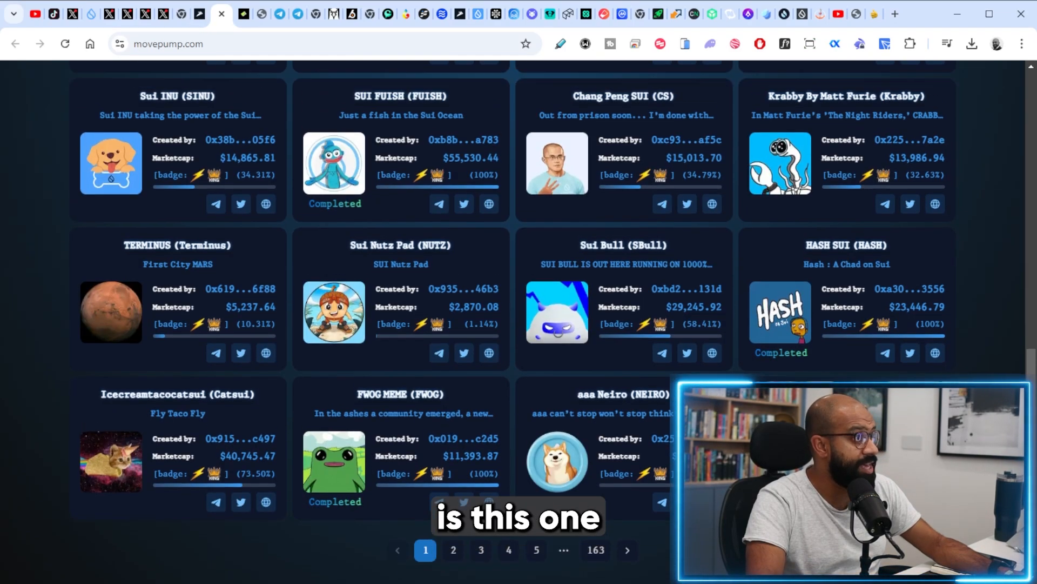
Scroll up and down through Move Pump's featured token and fair-launch meme token grid
scroll(up, 3)
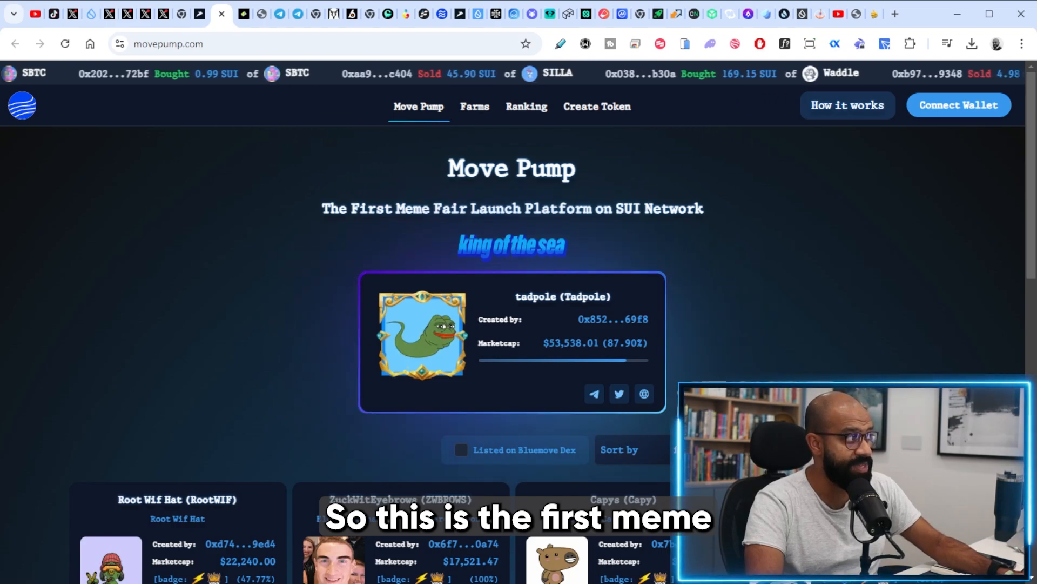
scroll(down, 3)
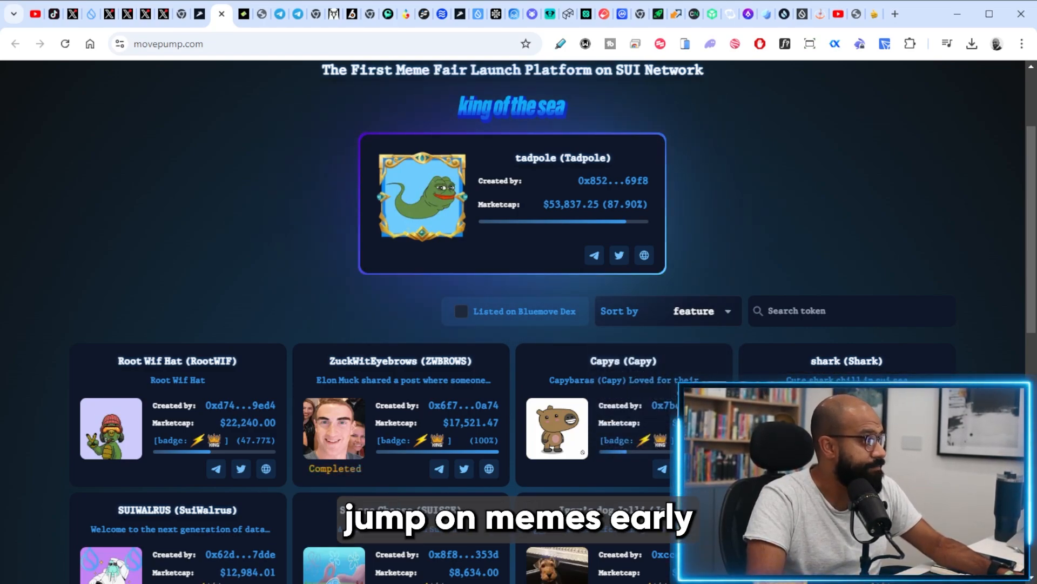
scroll(up, 3)
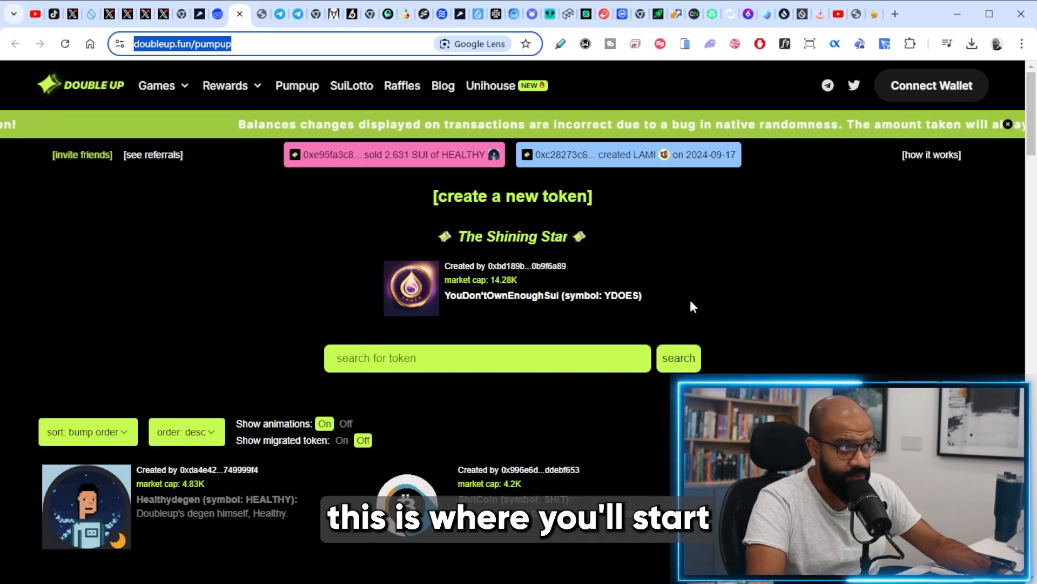
Scroll down the DoubleUp Pumpup launchpad page before leaving for the SUIBABot Telegram page
scroll(down, 3)
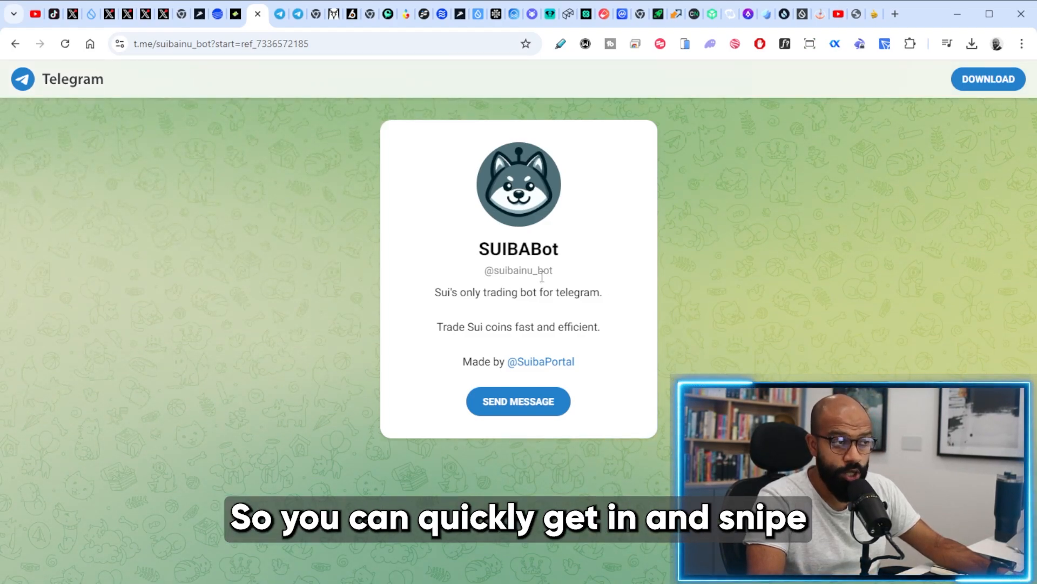
mouse_move(355, 138)
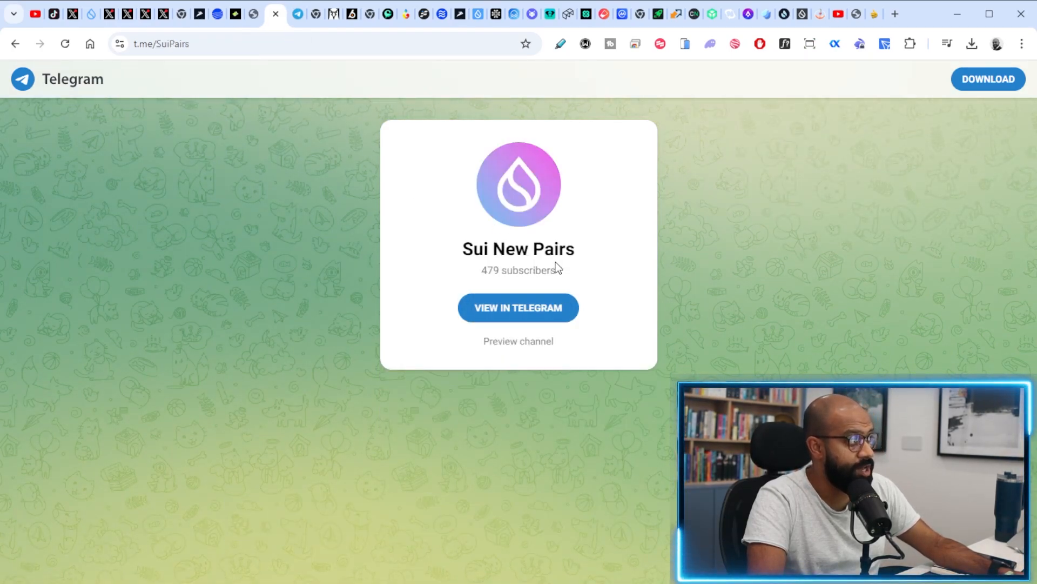
mouse_move(538, 321)
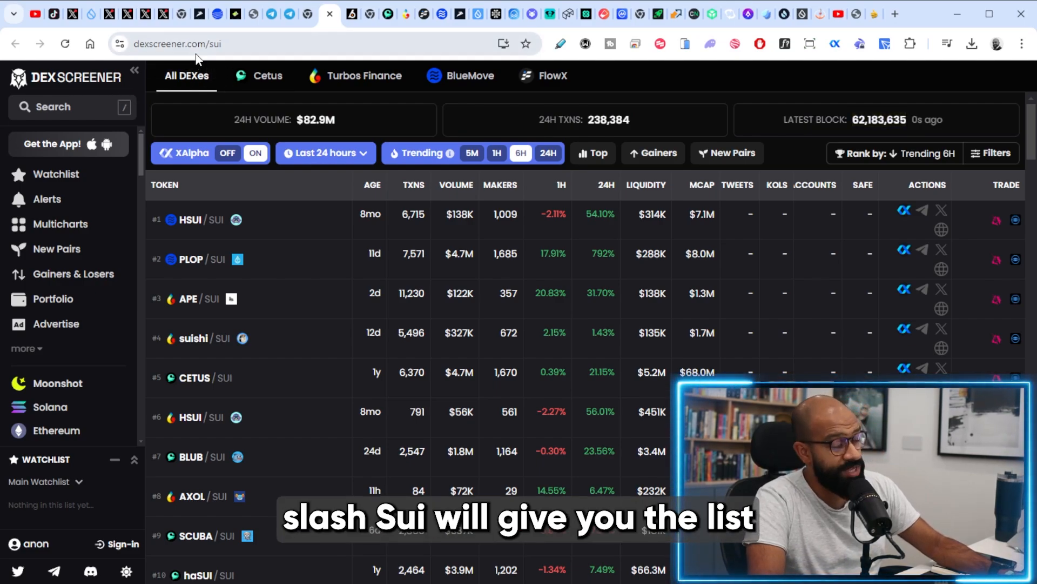
Sort DEX Screener's Sui pairs table by 1H change, putting SUII at 127% on top
click(547, 185)
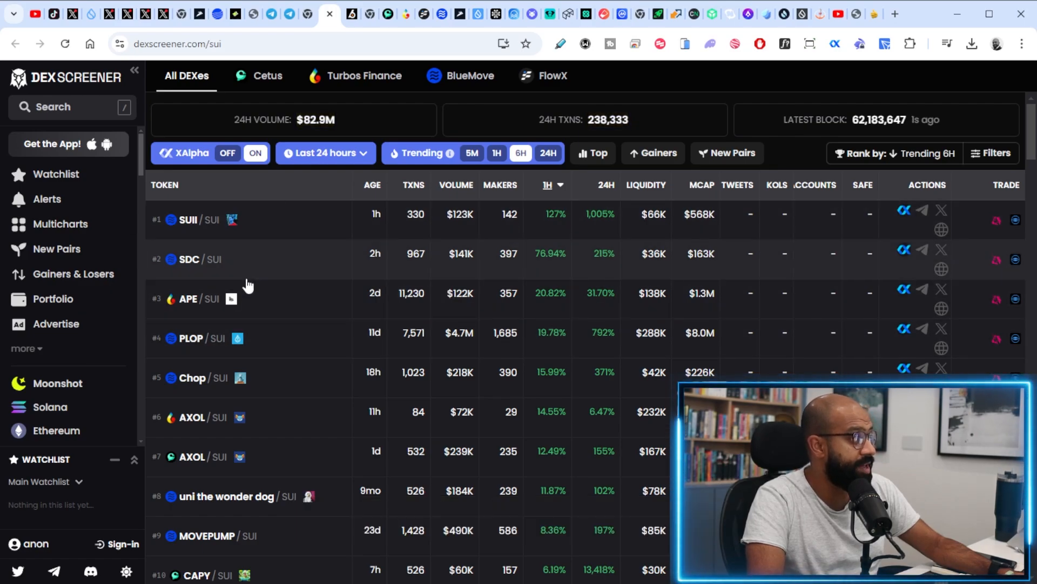
mouse_move(451, 277)
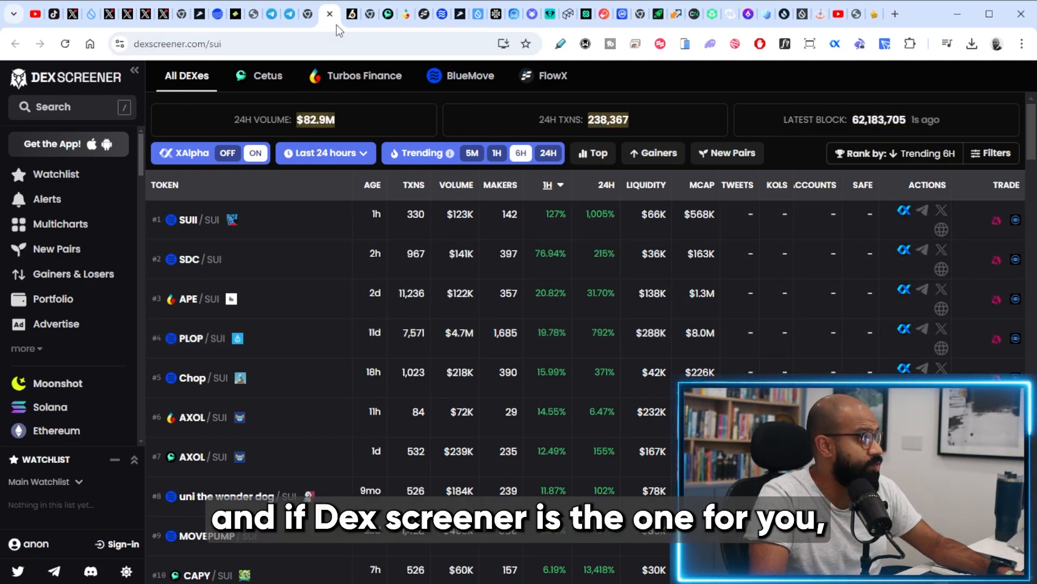
View Birdeye's Sui dashboard, scroll its profitable traders and gems, then leave for Turbos Finance
click(347, 13)
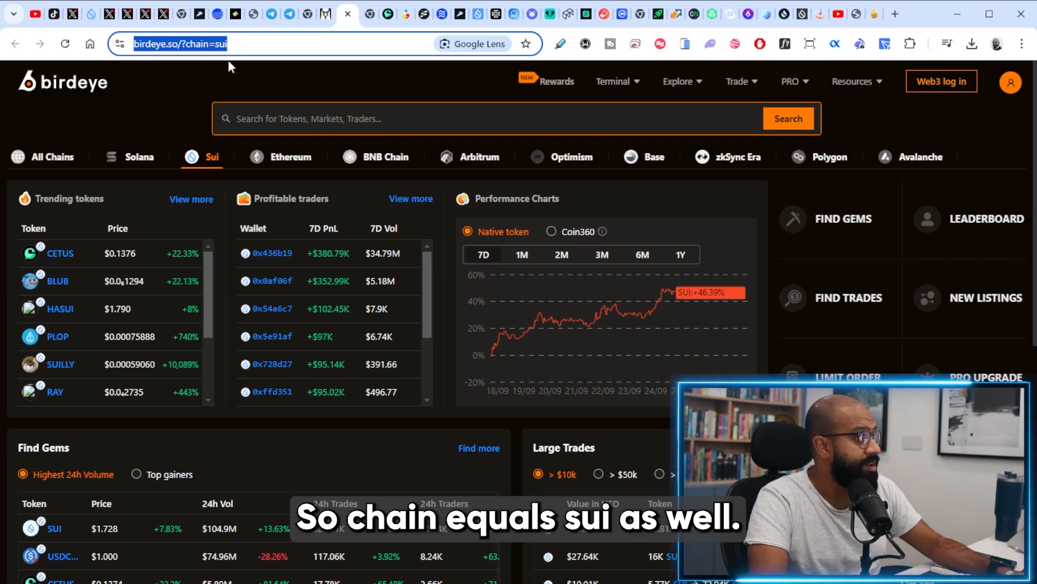
scroll(down, 3)
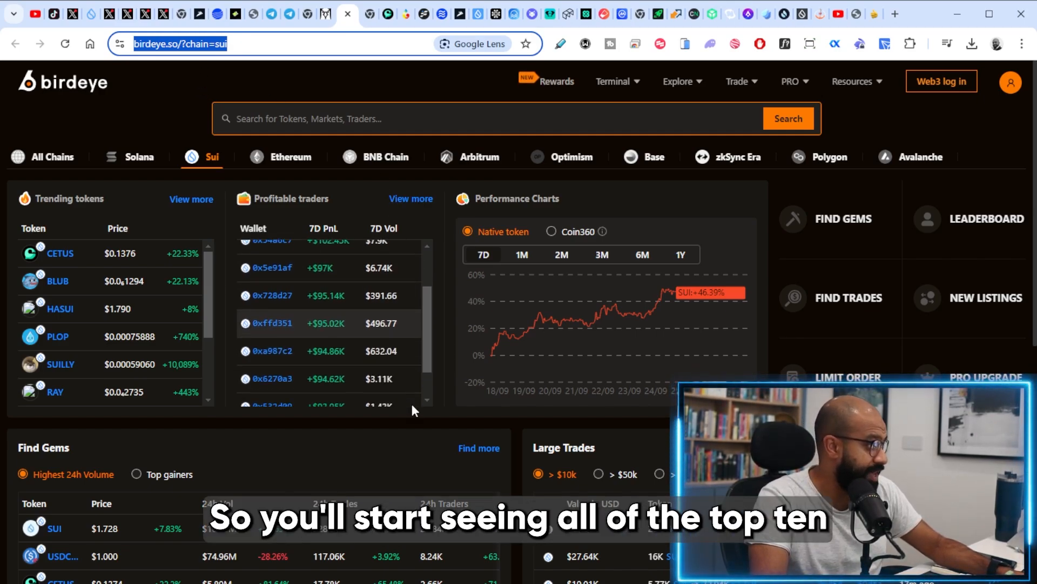
scroll(down, 3)
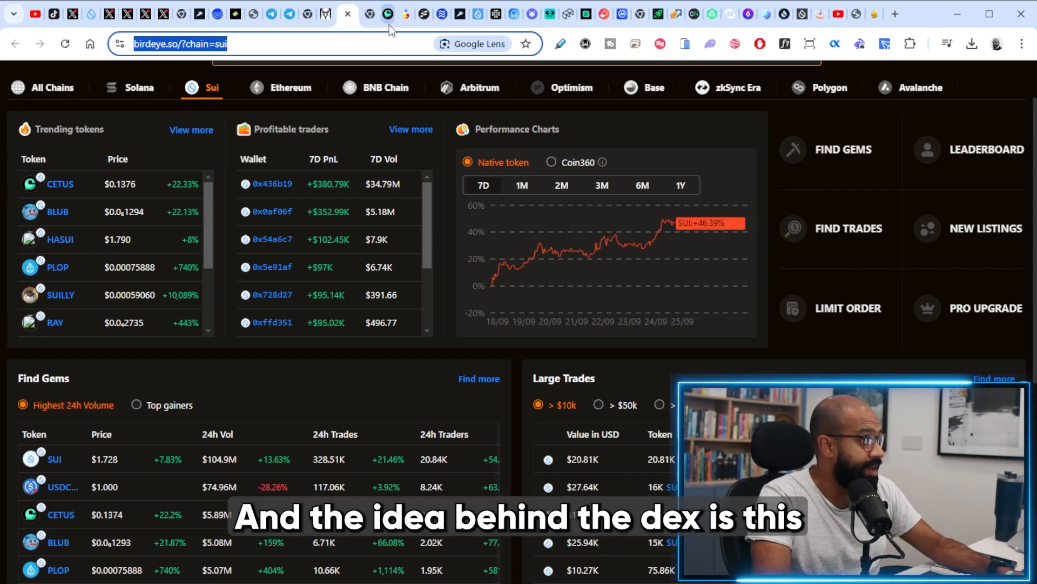
click(383, 13)
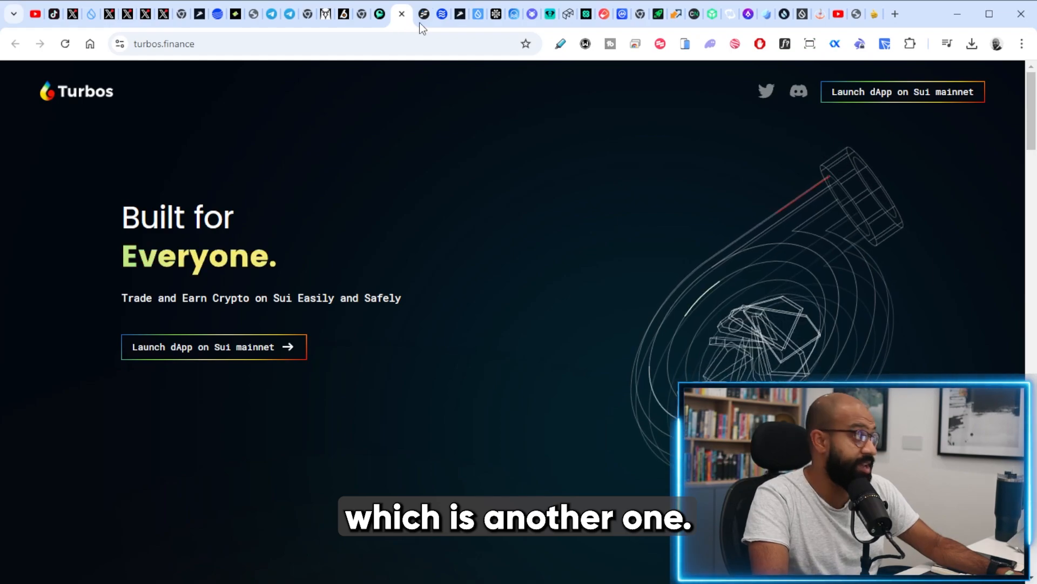
Move from Turbos Finance to the FlowX site and then to Hop's SUI-to-USDC swap aggregator
click(398, 13)
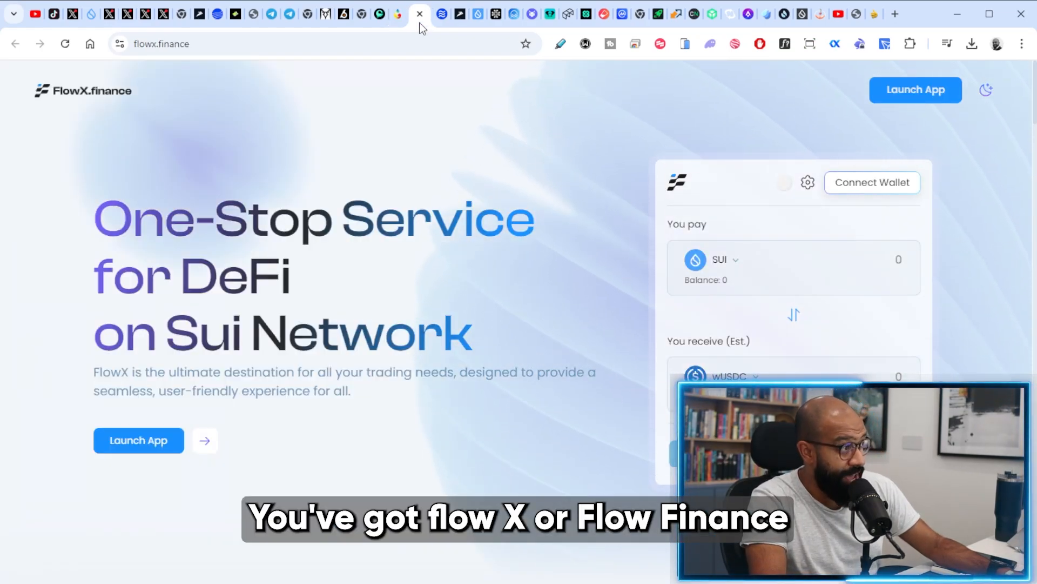
mouse_move(347, 112)
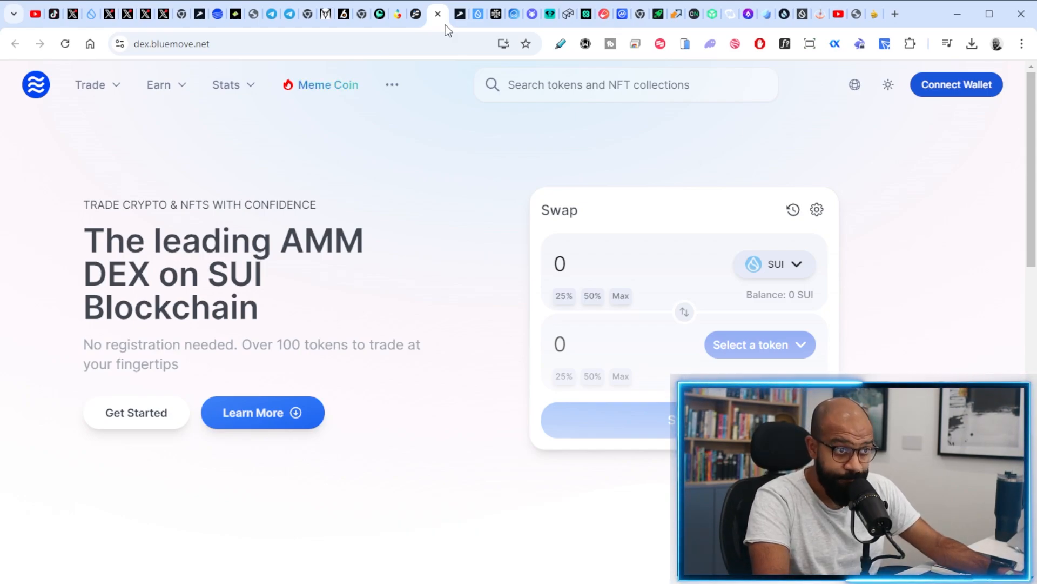
click(453, 13)
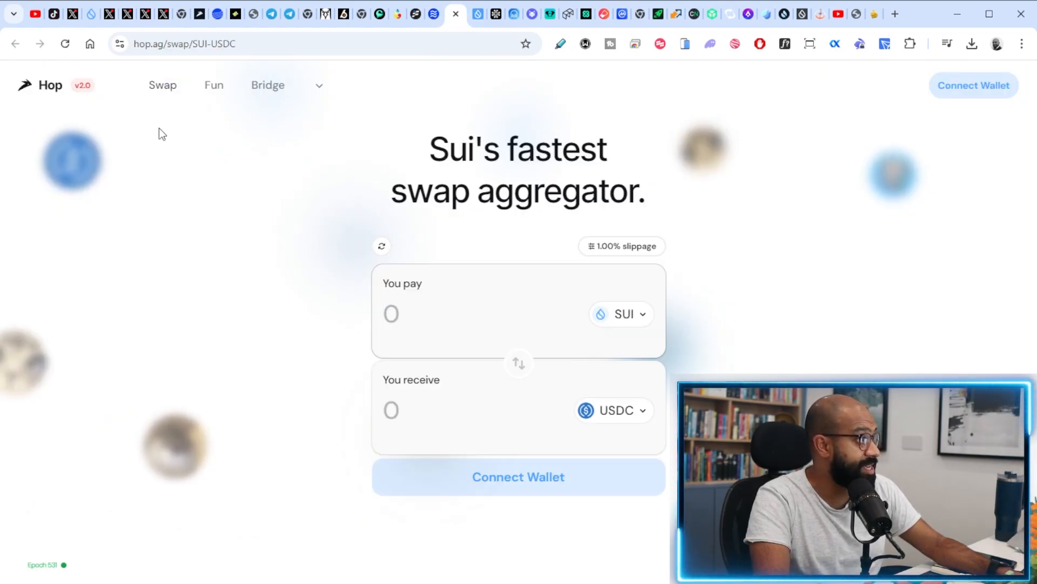
mouse_move(239, 112)
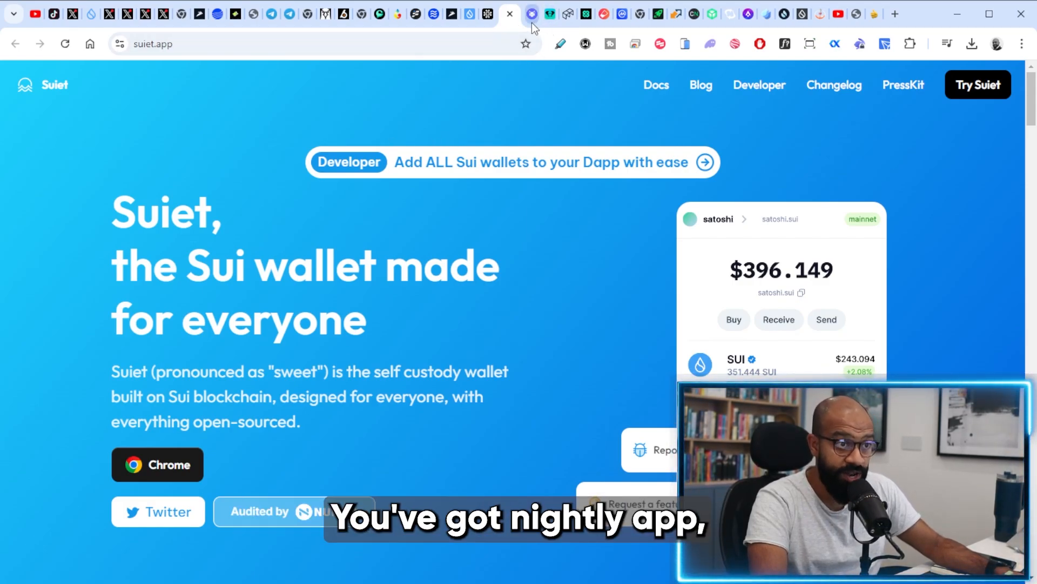
Switch through the Nightly, ELLI and Morphis wallet sites in turn, landing on Glass Wallet
click(532, 13)
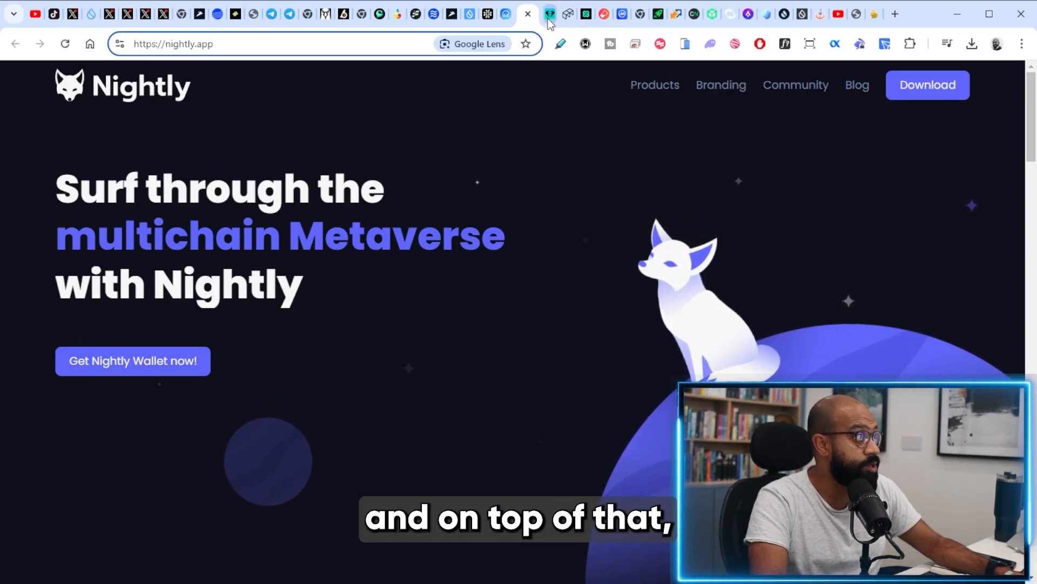
click(567, 13)
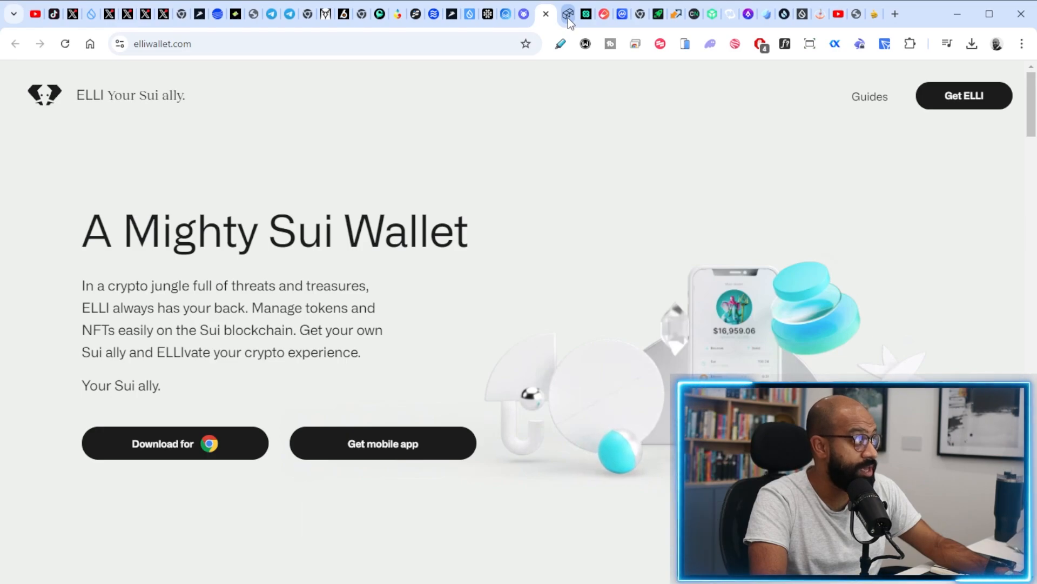
click(564, 13)
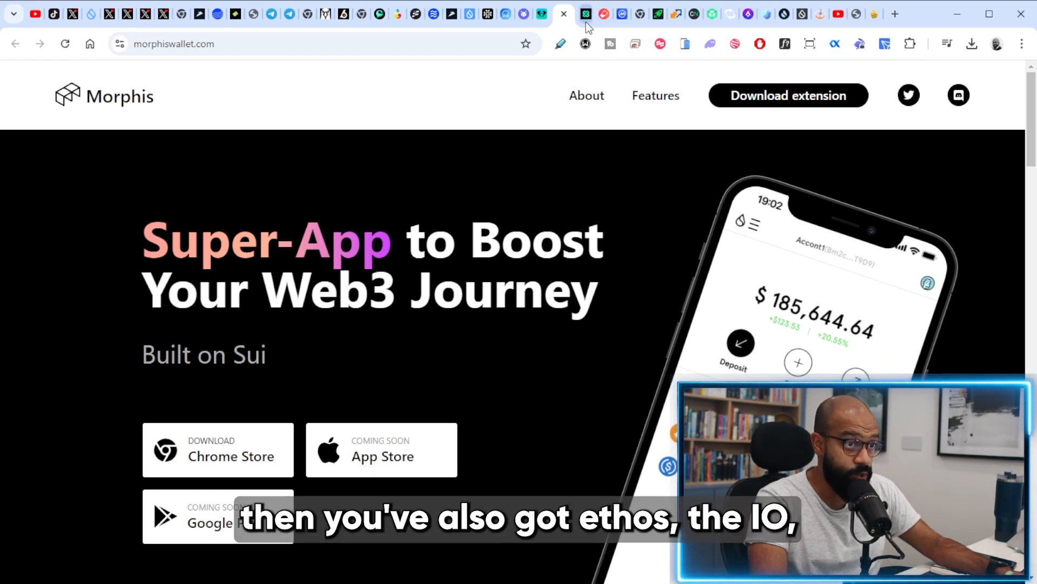
click(542, 13)
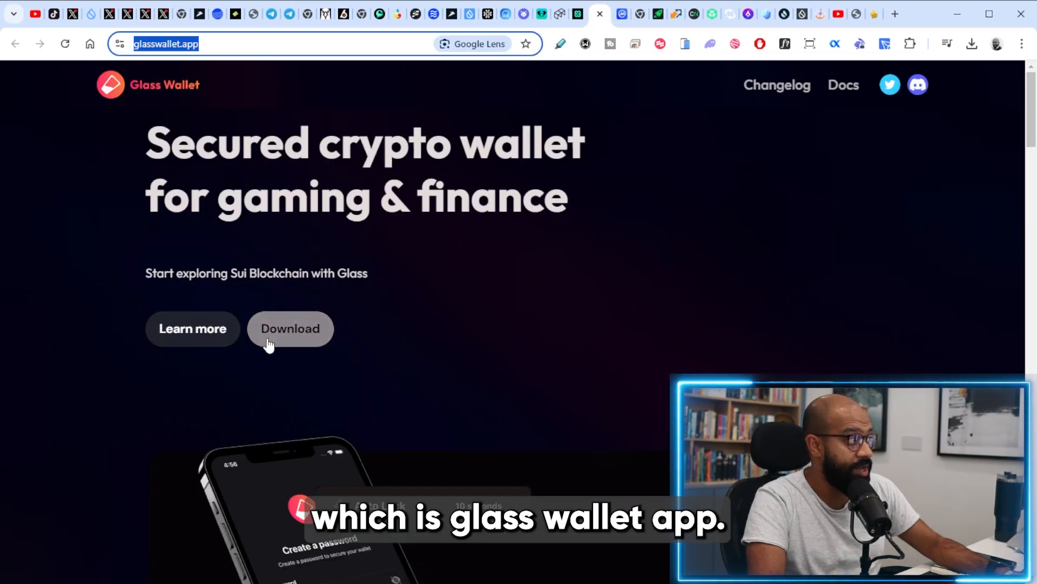
mouse_move(423, 320)
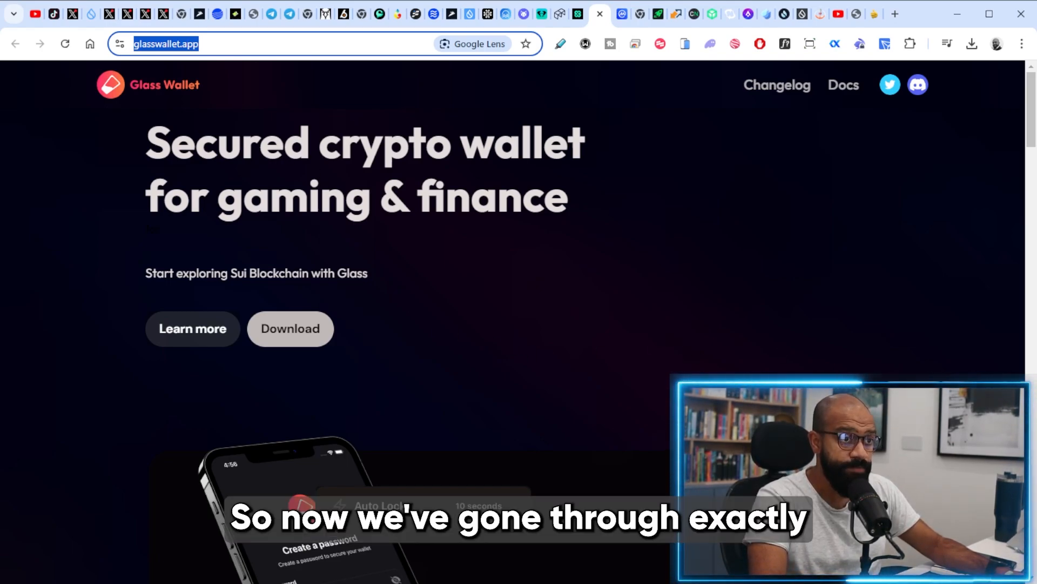
mouse_move(574, 252)
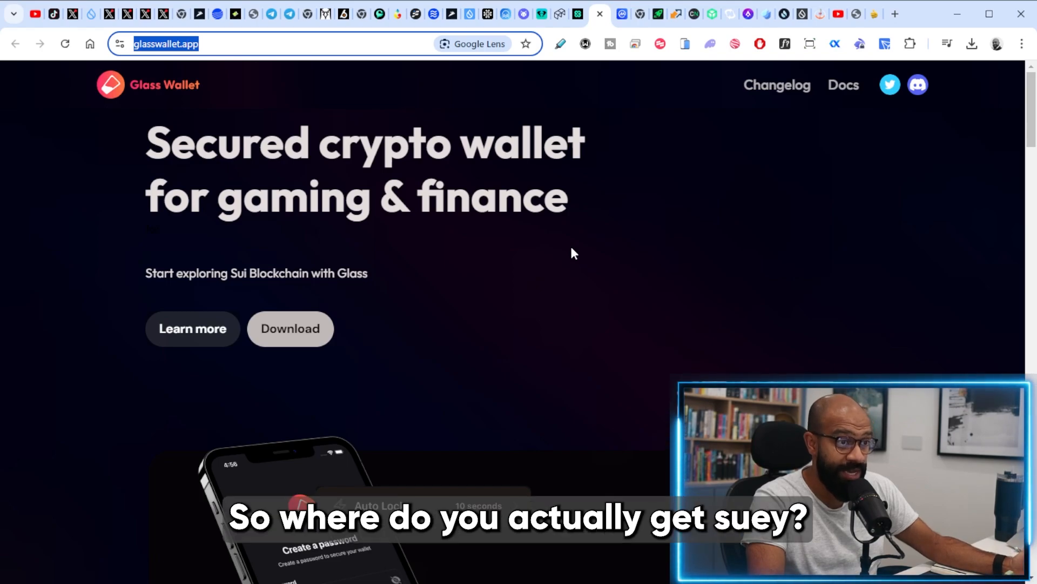
mouse_move(583, 231)
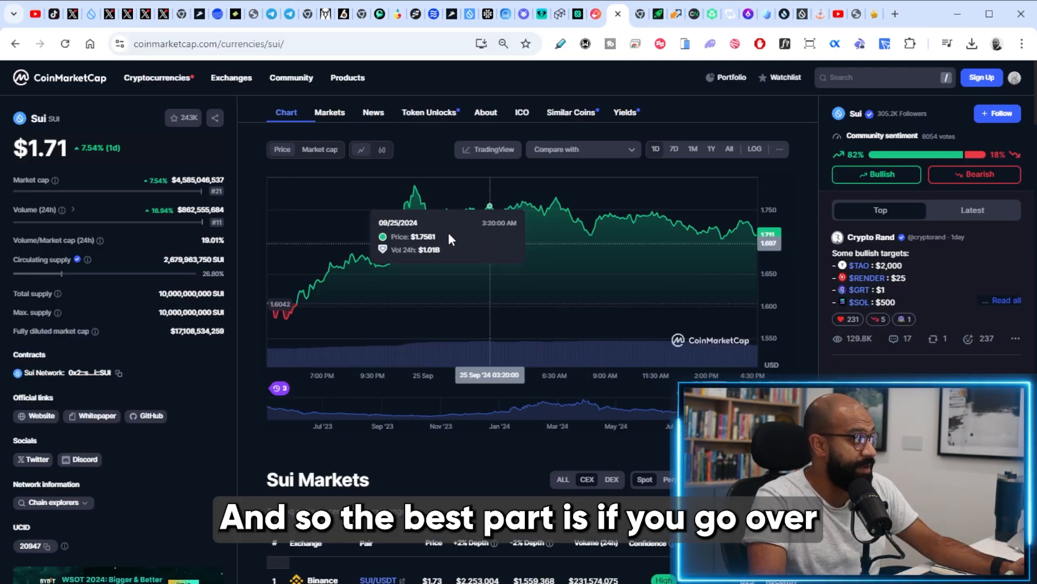
mouse_move(431, 180)
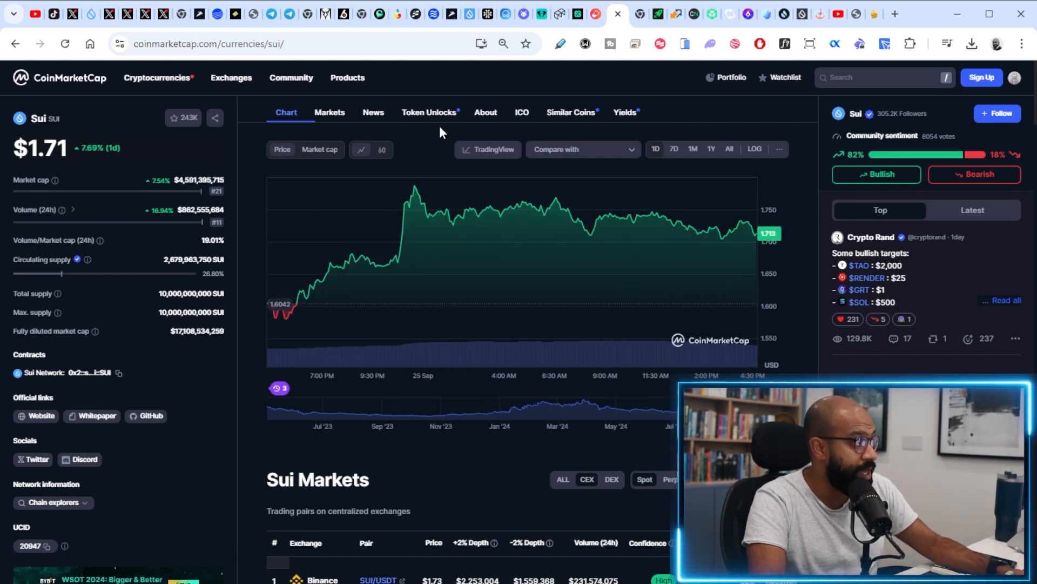
Scroll past the SUI chart to the Sui Markets table listing Binance, Coinbase and OKX pairs
scroll(down, 3)
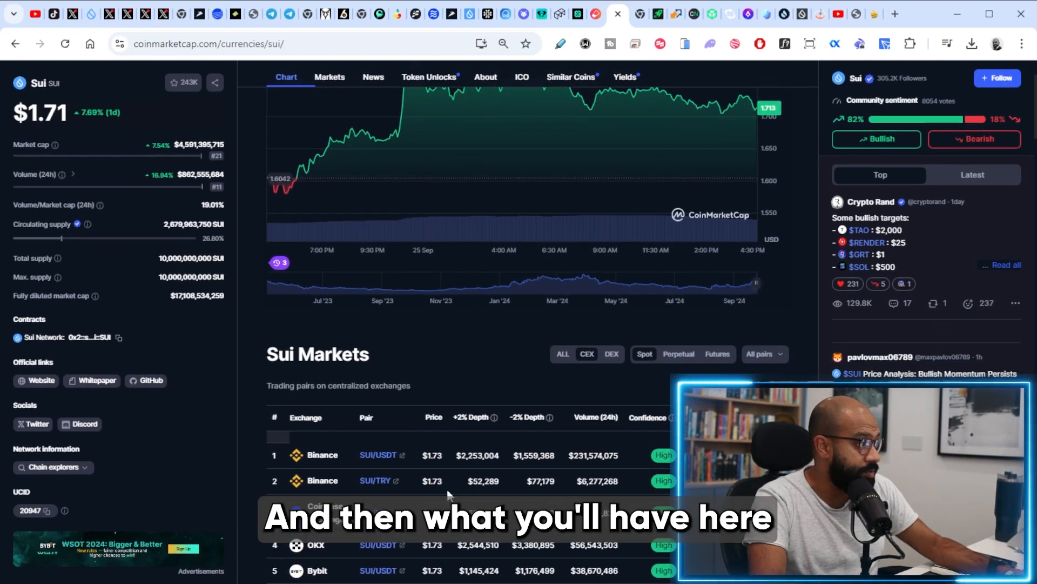
scroll(down, 3)
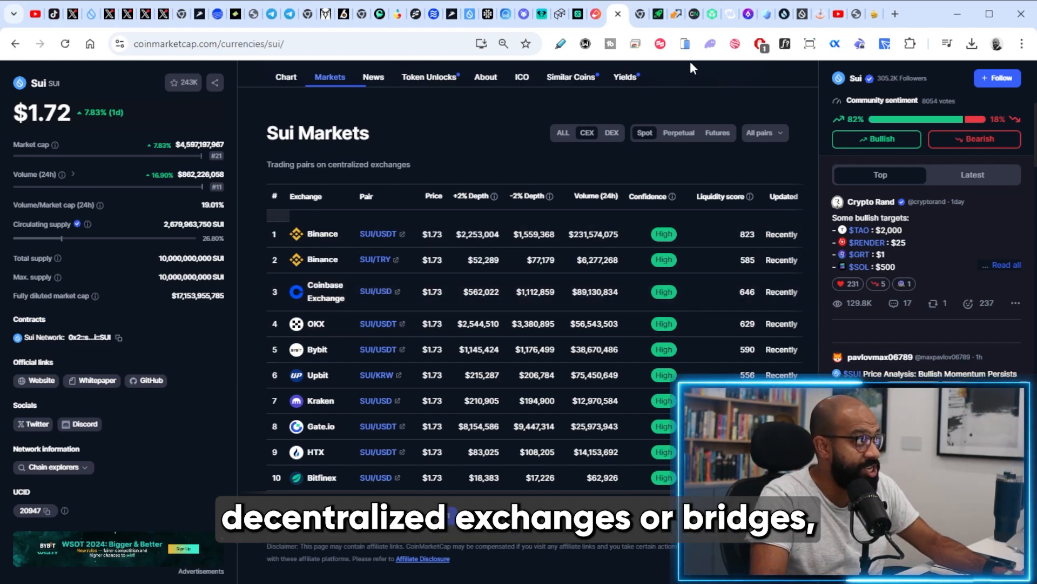
mouse_move(655, 44)
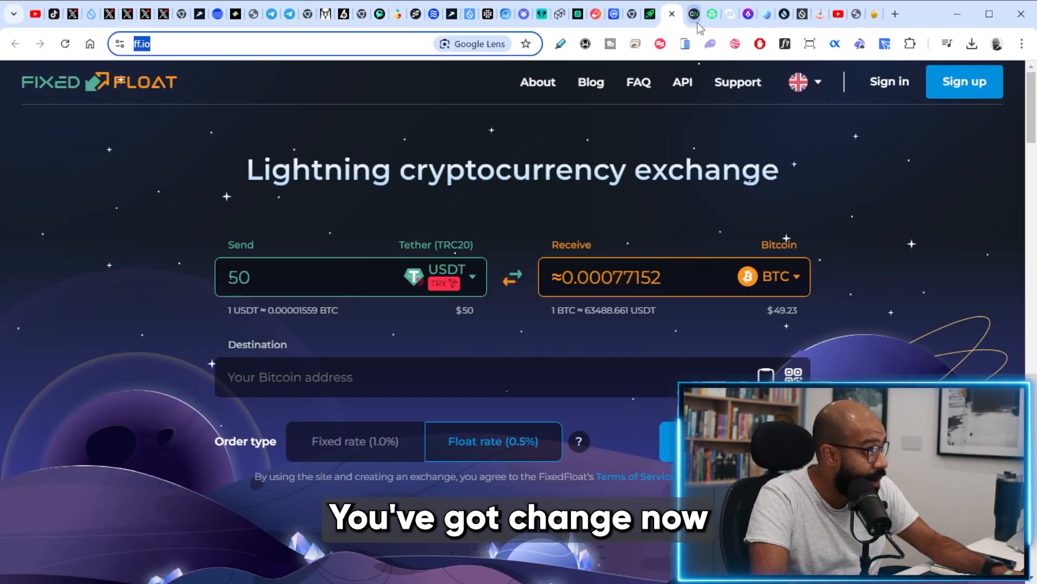
Switch from FixedFloat through the ChangeNOW, Rubic and Houdini Swap sites to RocketX's swap page
click(694, 13)
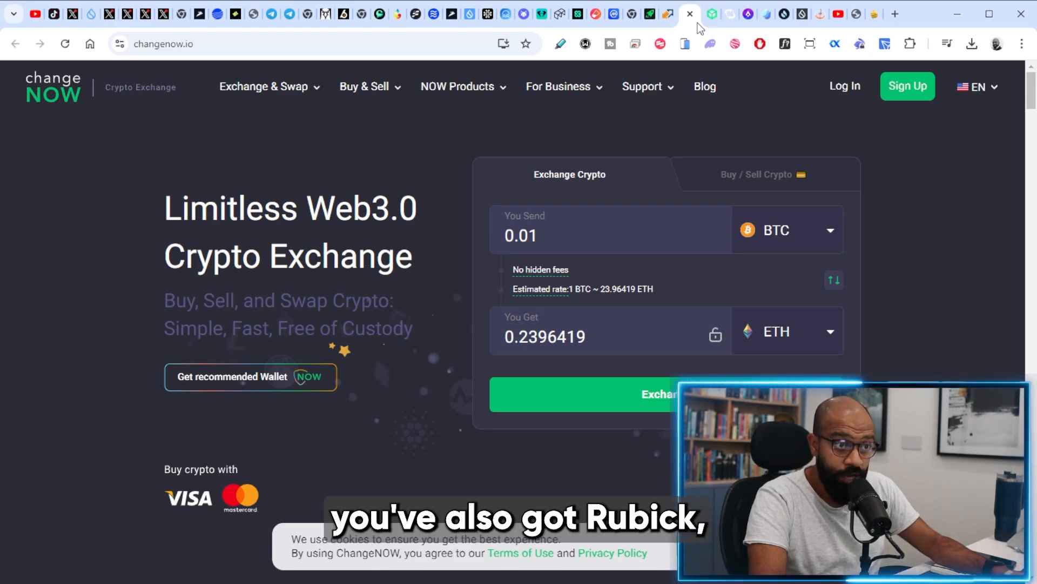
click(711, 13)
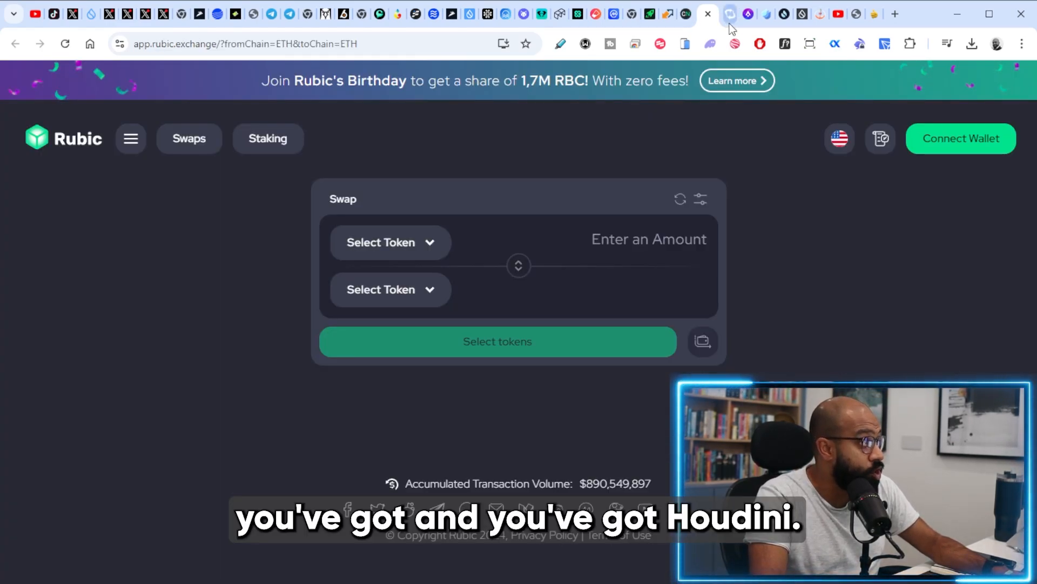
click(728, 13)
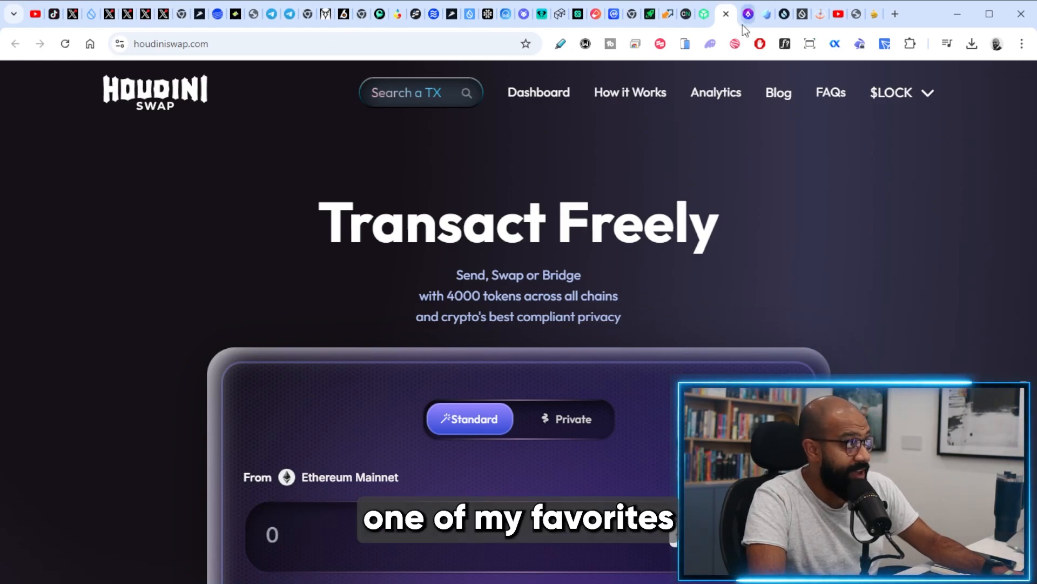
click(743, 13)
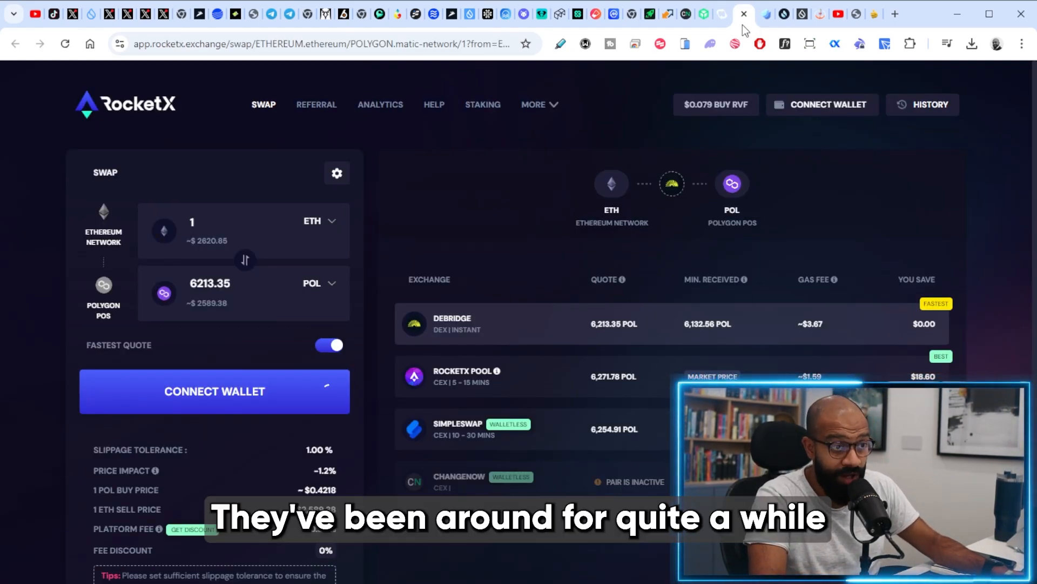
mouse_move(614, 120)
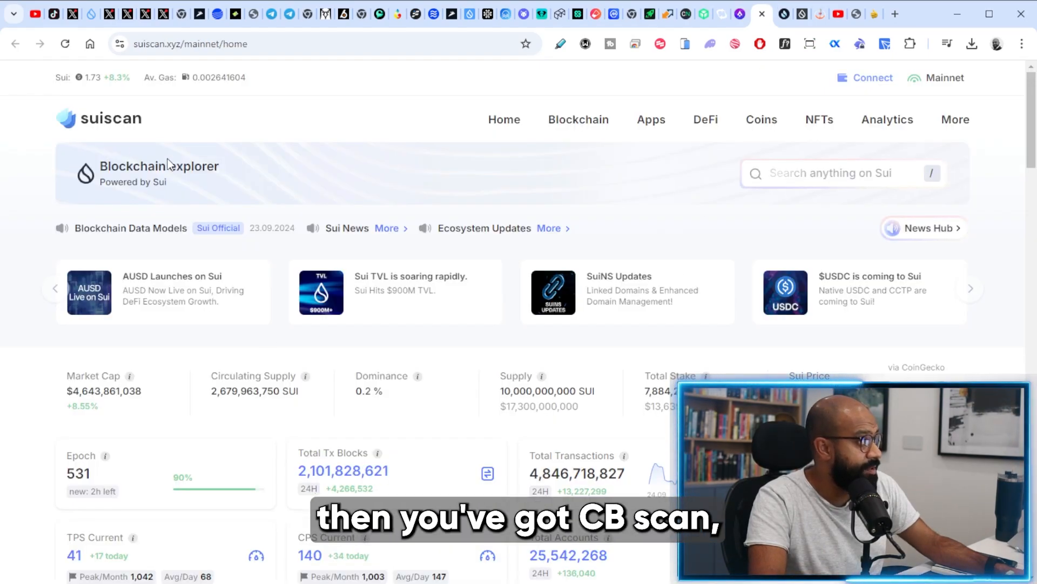
mouse_move(597, 121)
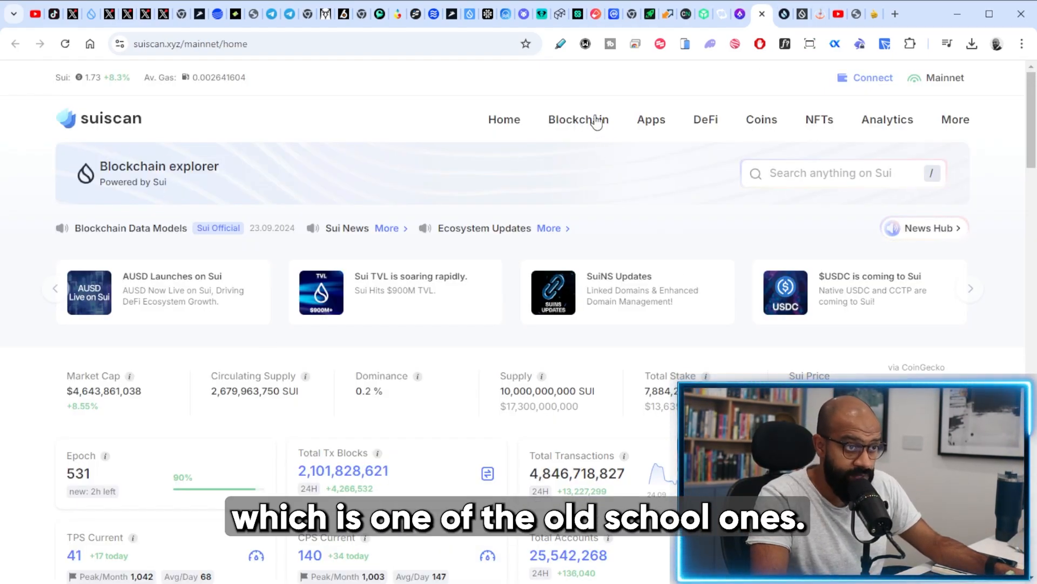
Switch from Suiscan to the SuiVision block explorer homepage
click(741, 13)
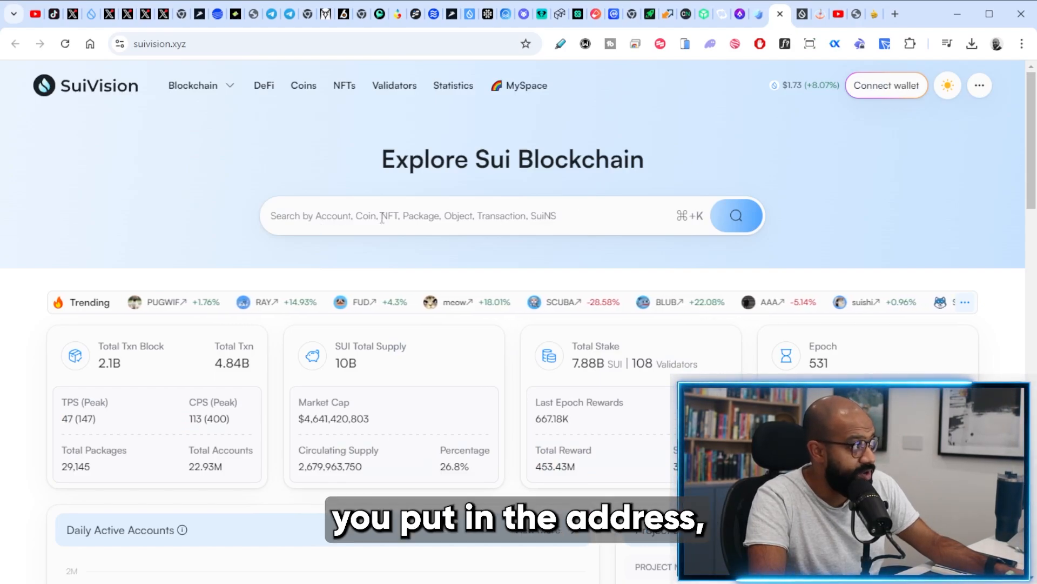
mouse_move(779, 111)
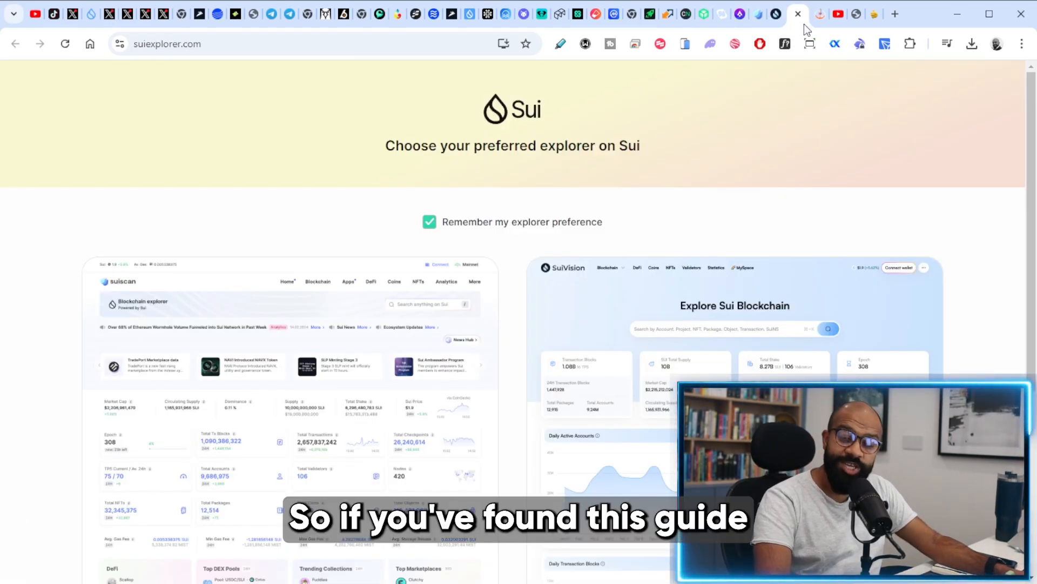
mouse_move(838, 26)
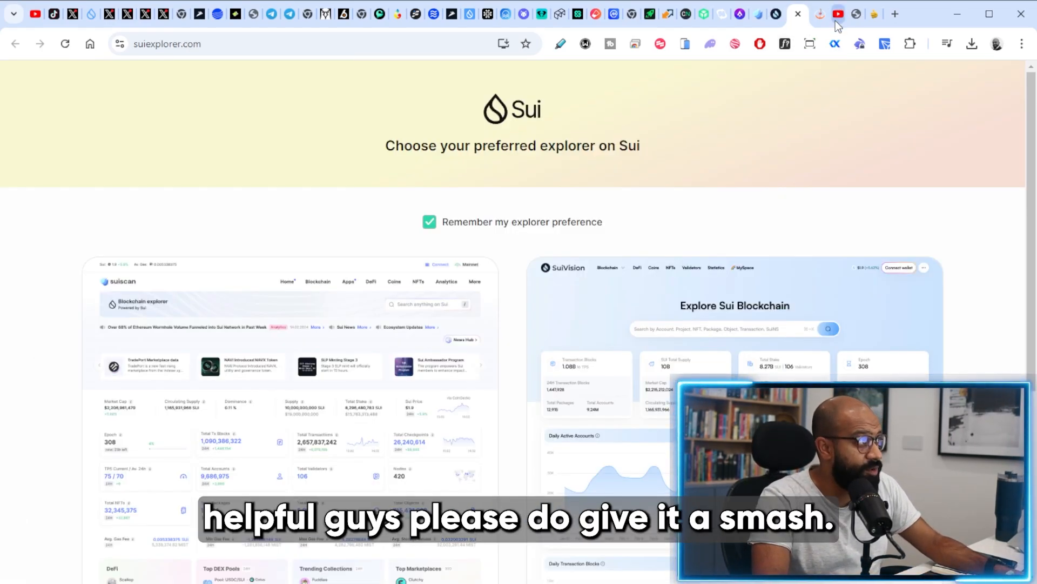